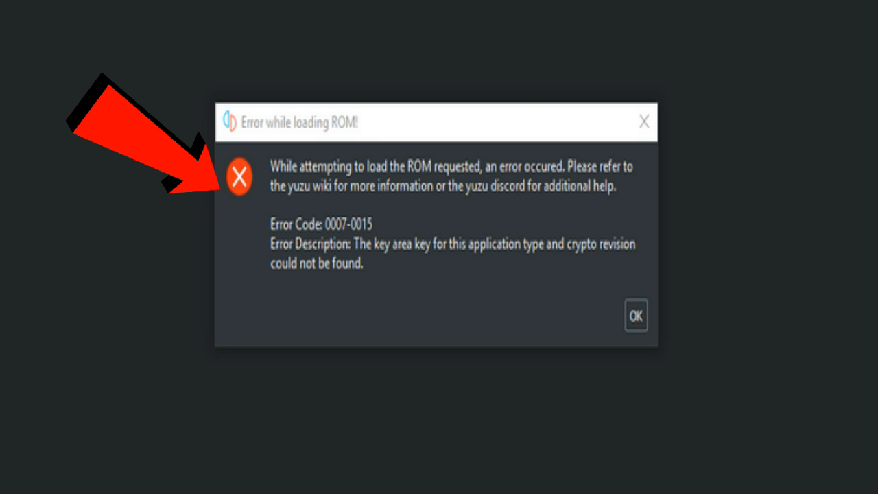
Dismiss the 'Error while loading ROM!' dialog about the missing key area key
click(636, 316)
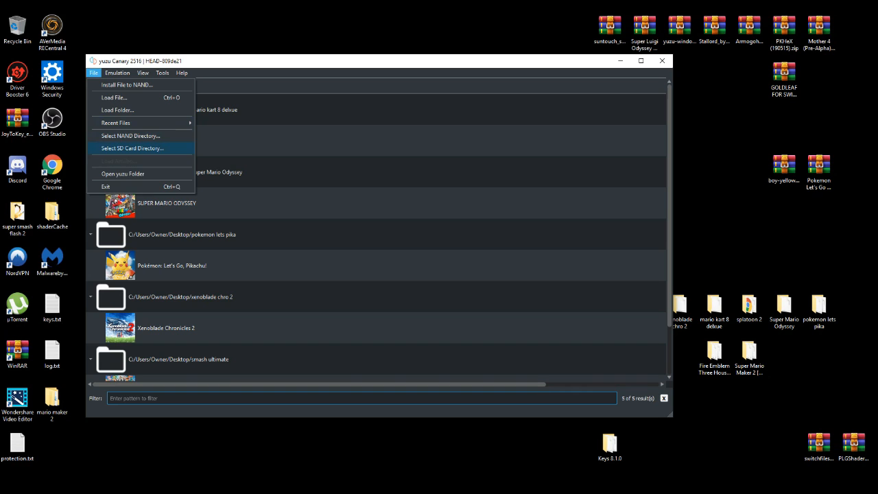
Open yuzu's own data folder and go into its keys folder in File Explorer
click(122, 173)
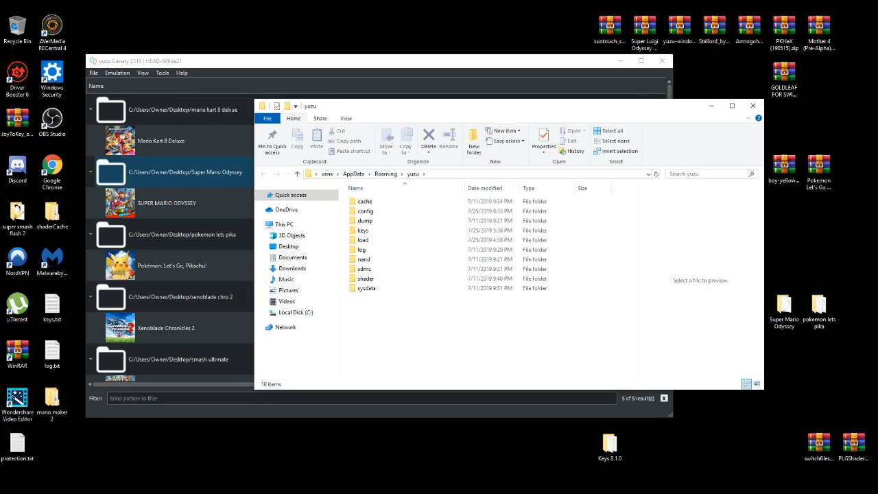
click(362, 231)
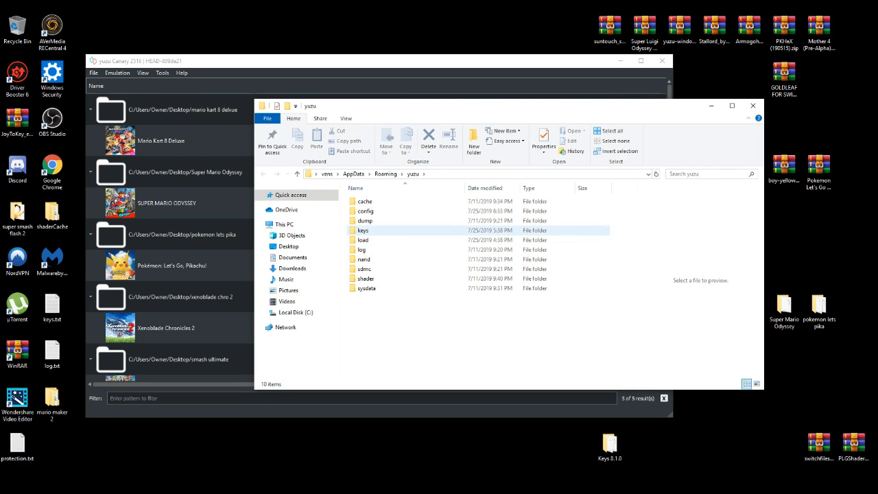
double_click(362, 231)
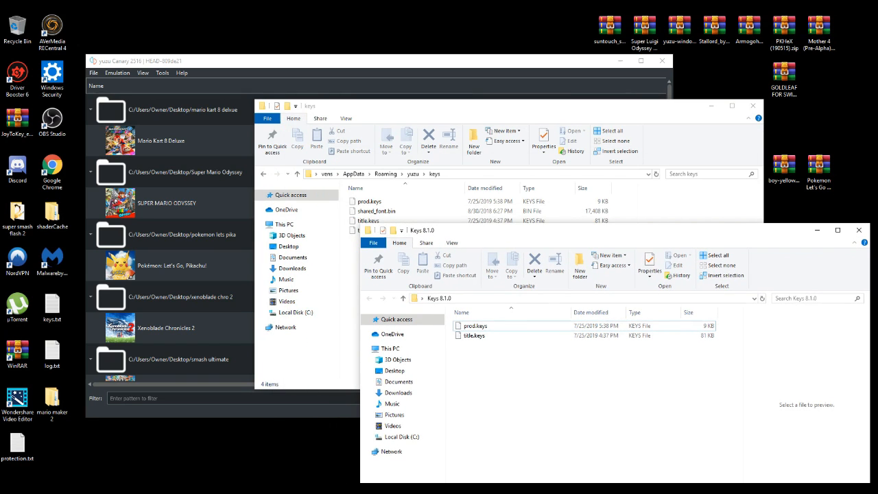
Move the new prod.keys and title.keys into yuzu's keys folder, replacing the existing files
click(475, 335)
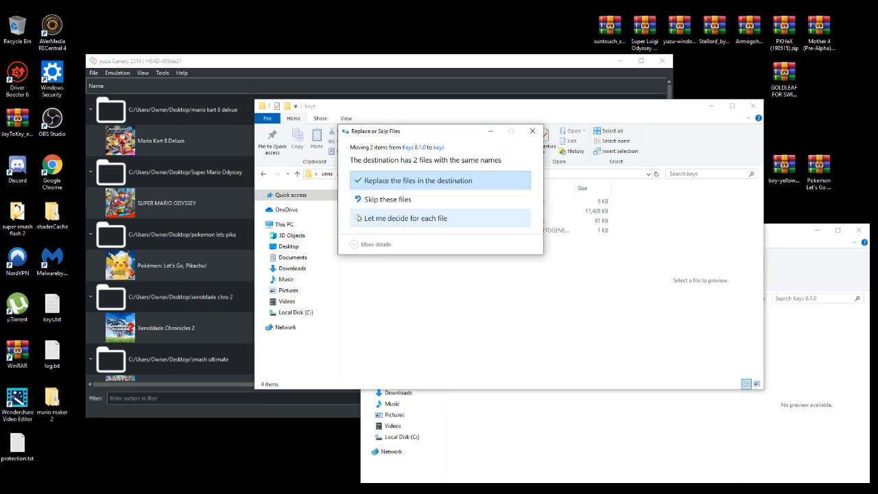
click(415, 181)
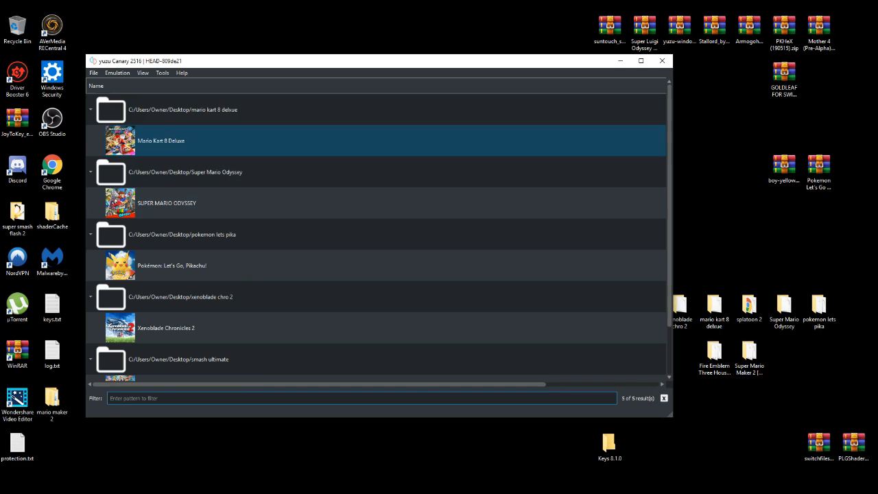
Launch SUPER MARIO ODYSSEY from the game list after handling the Profile Selector prompt
click(185, 172)
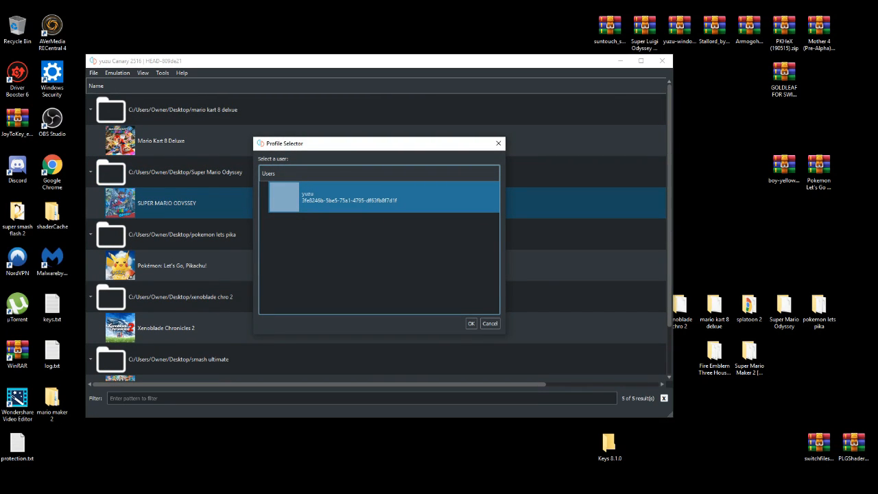
click(472, 324)
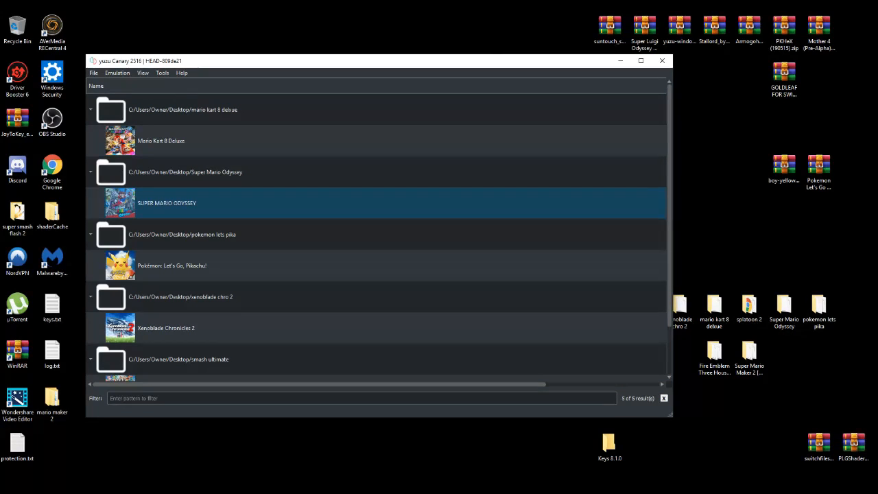
double_click(167, 203)
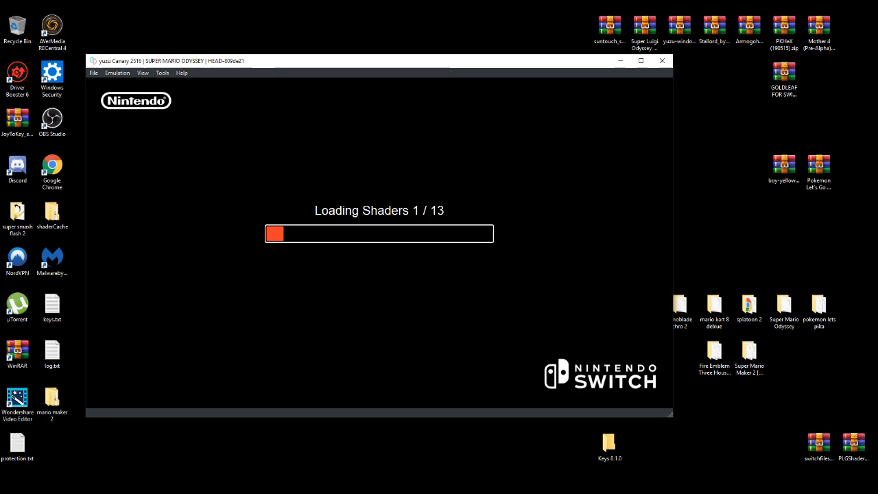